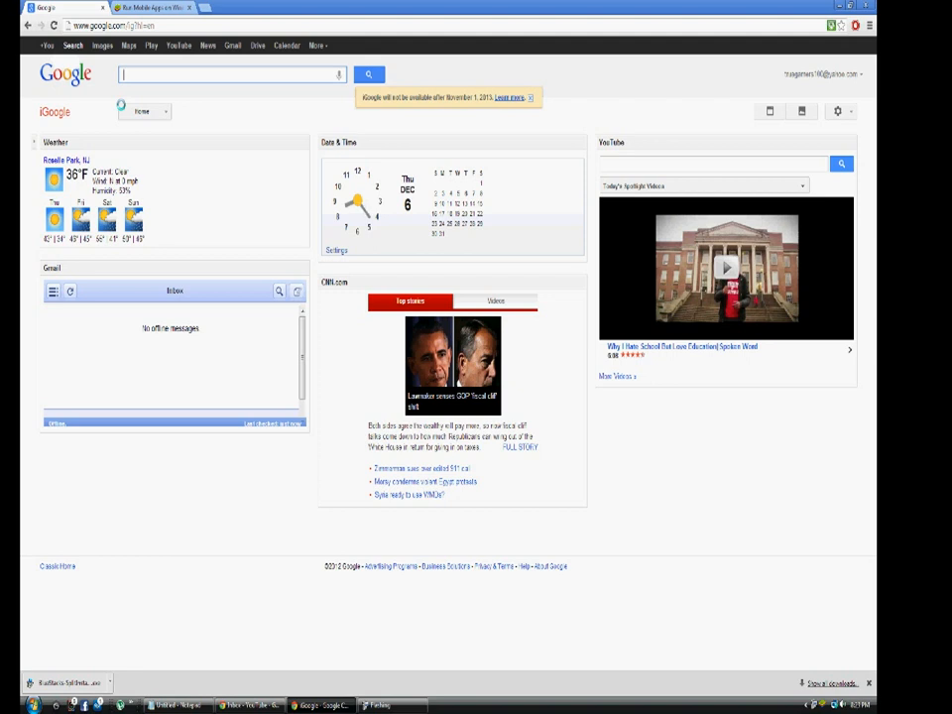
Minimize Chrome to reveal the BlueStacks App Player home with its app library
{"action": "left_click", "coordinate": [158, 12]}
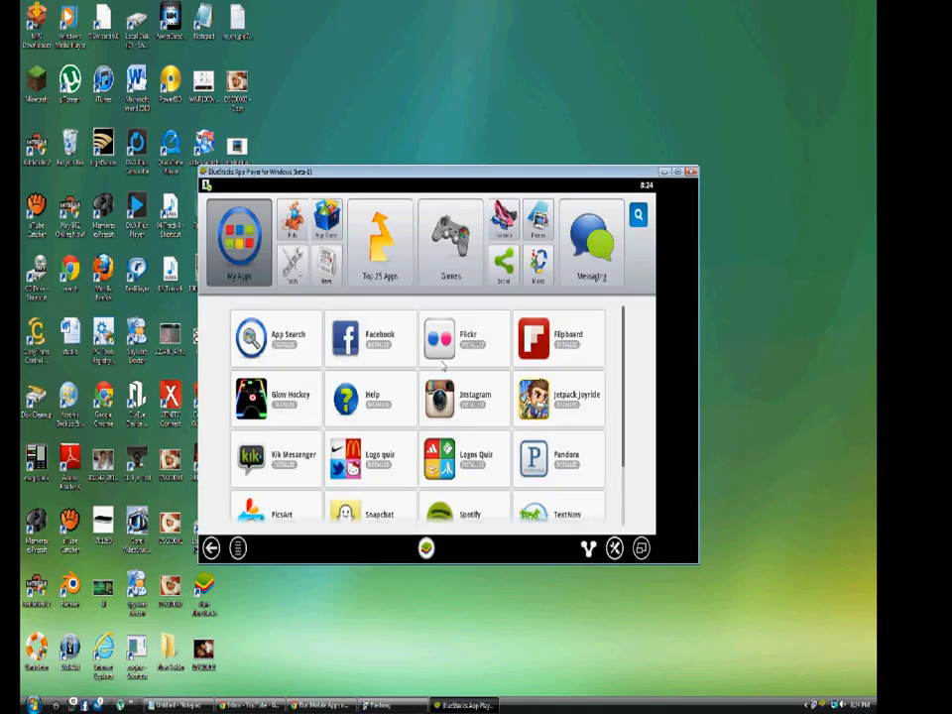
Search BlueStacks apps for 'instagram', listing Instagram-related suggestions
{"action": "left_click", "coordinate": [637, 215]}
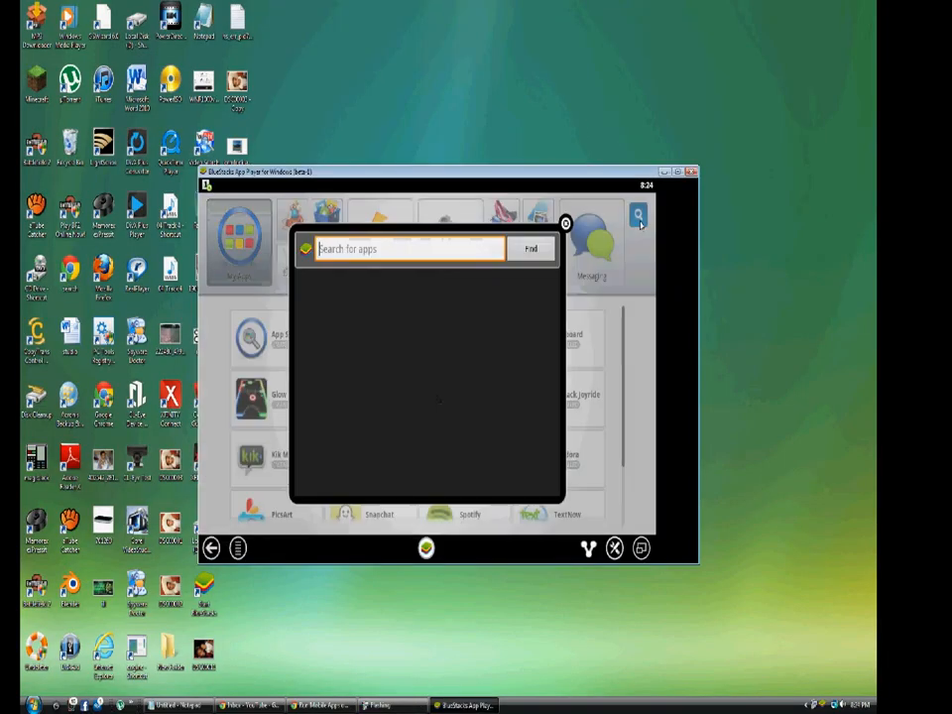
{"action": "mouse_move", "coordinate": [448, 345]}
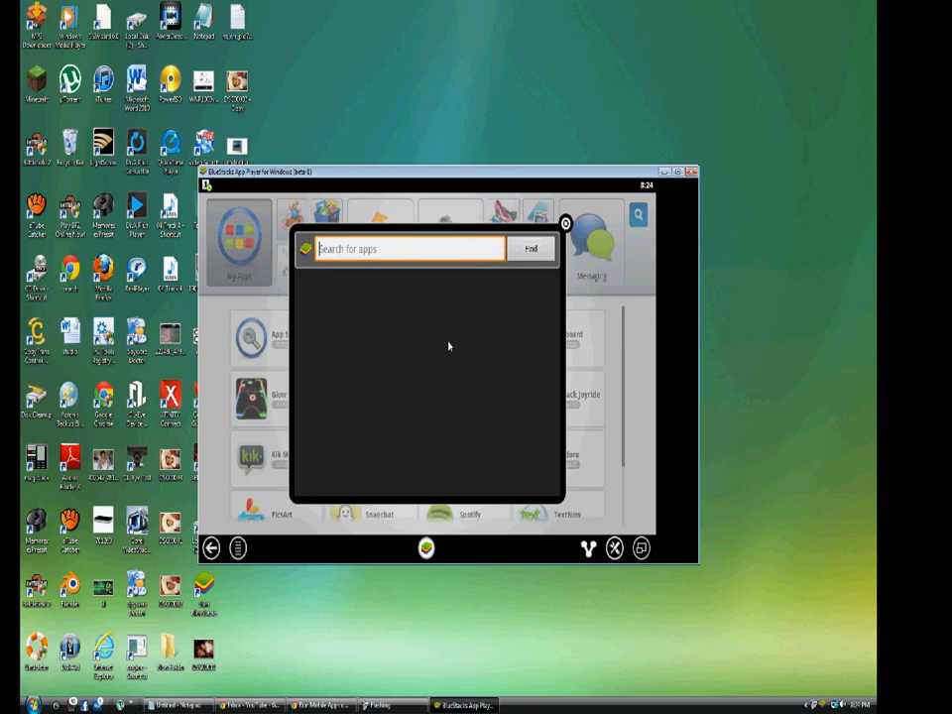
{"action": "type", "text": "instagram"}
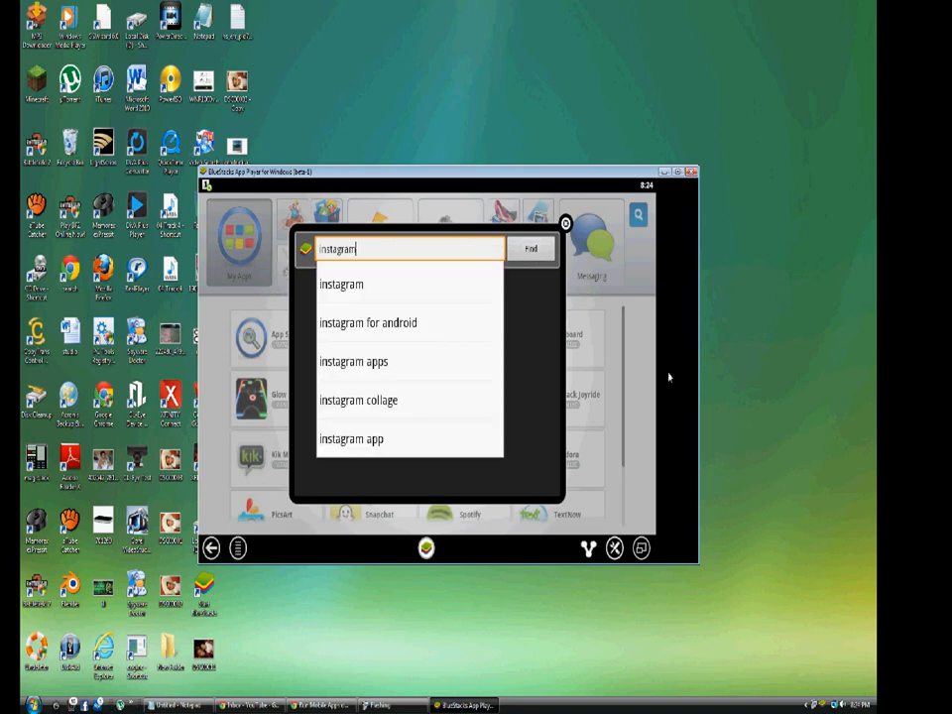